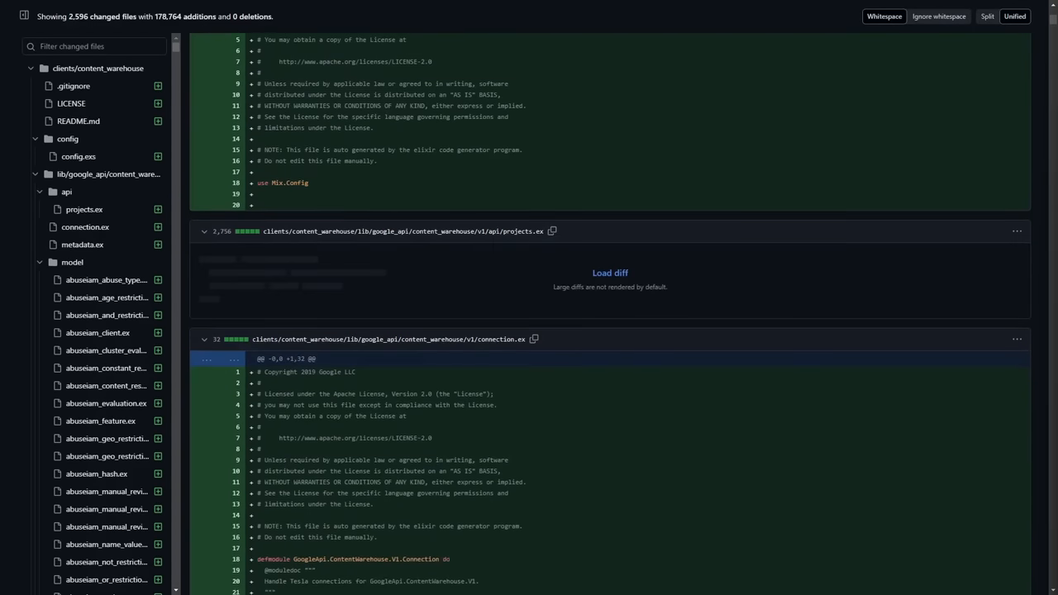
pyautogui.scroll(-3)
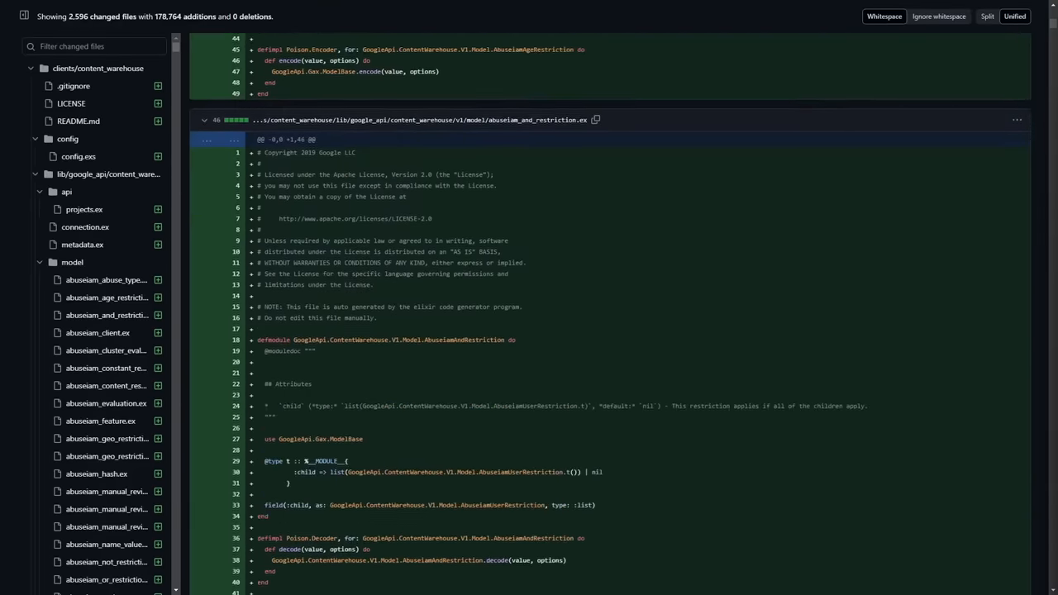
pyautogui.scroll(-3)
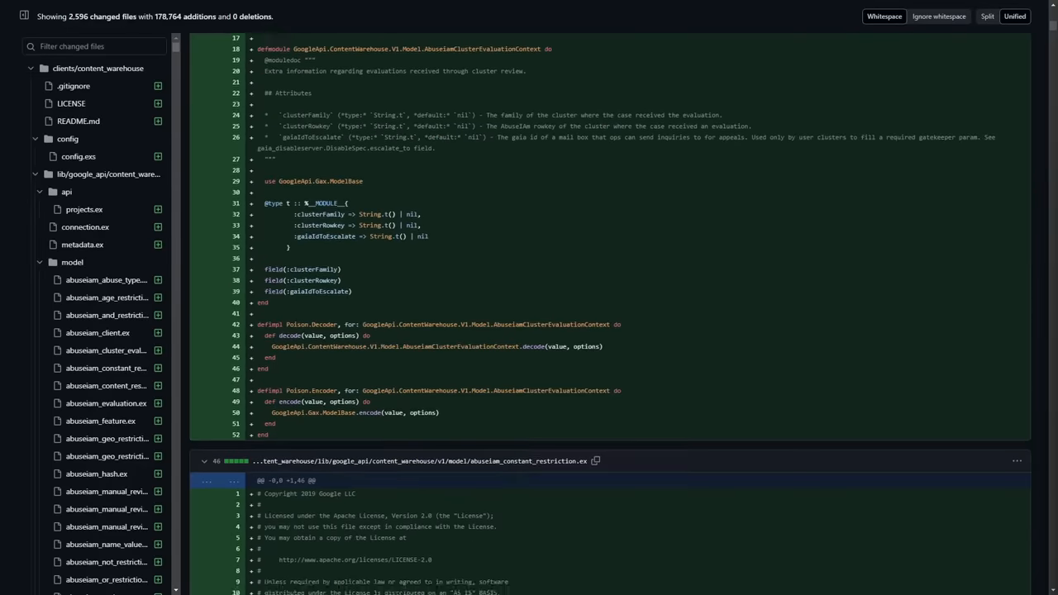
pyautogui.scroll(-3)
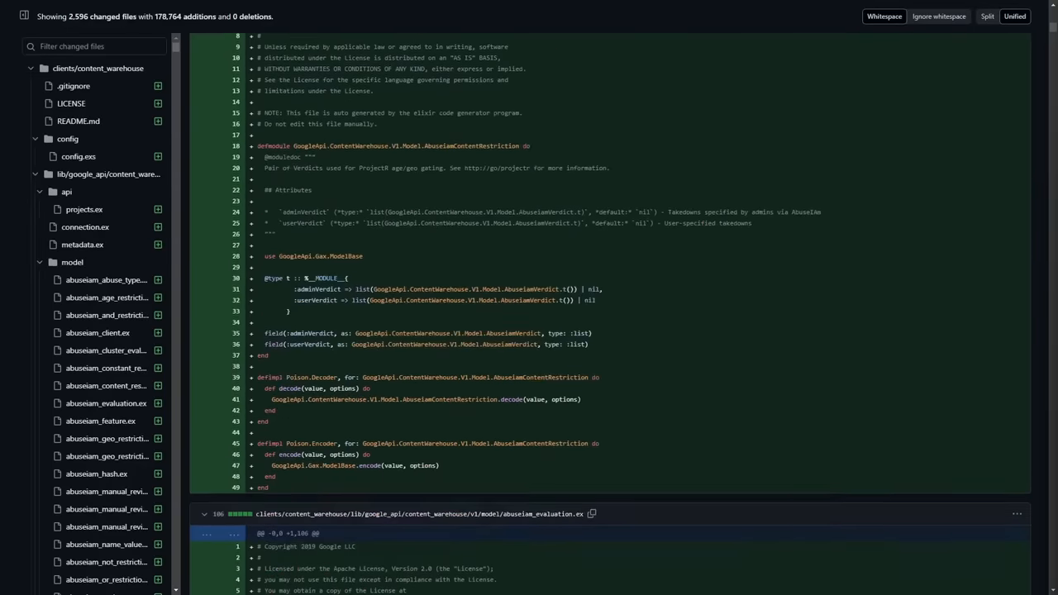
pyautogui.scroll(-3)
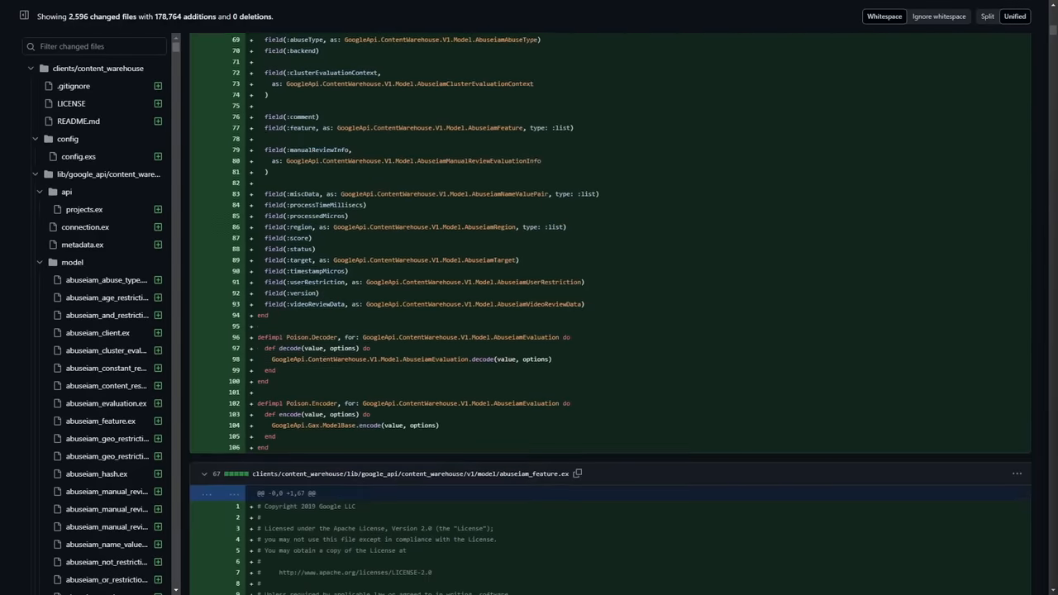
pyautogui.scroll(-3)
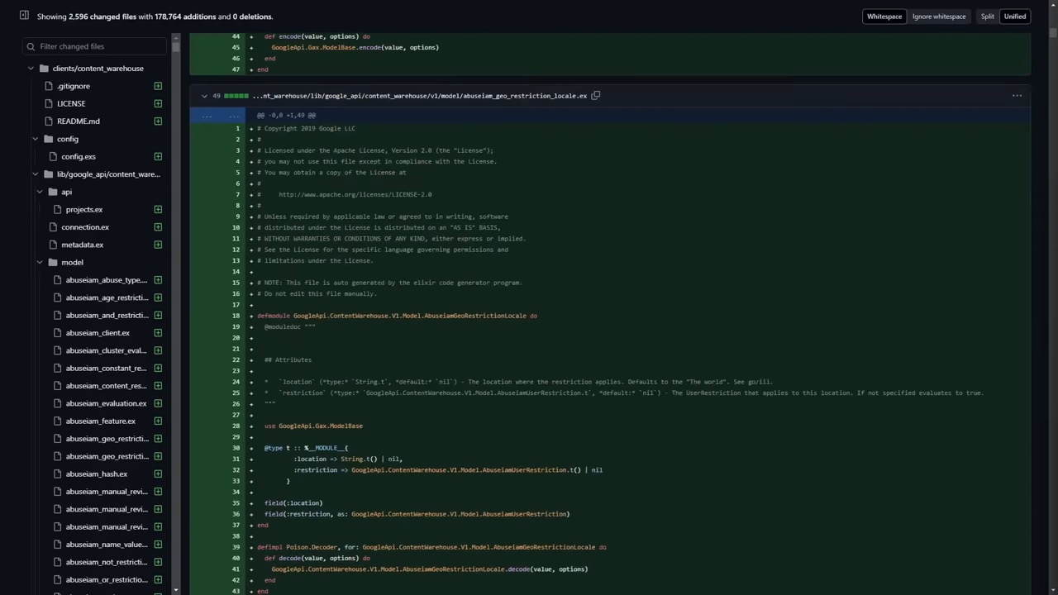
pyautogui.scroll(-3)
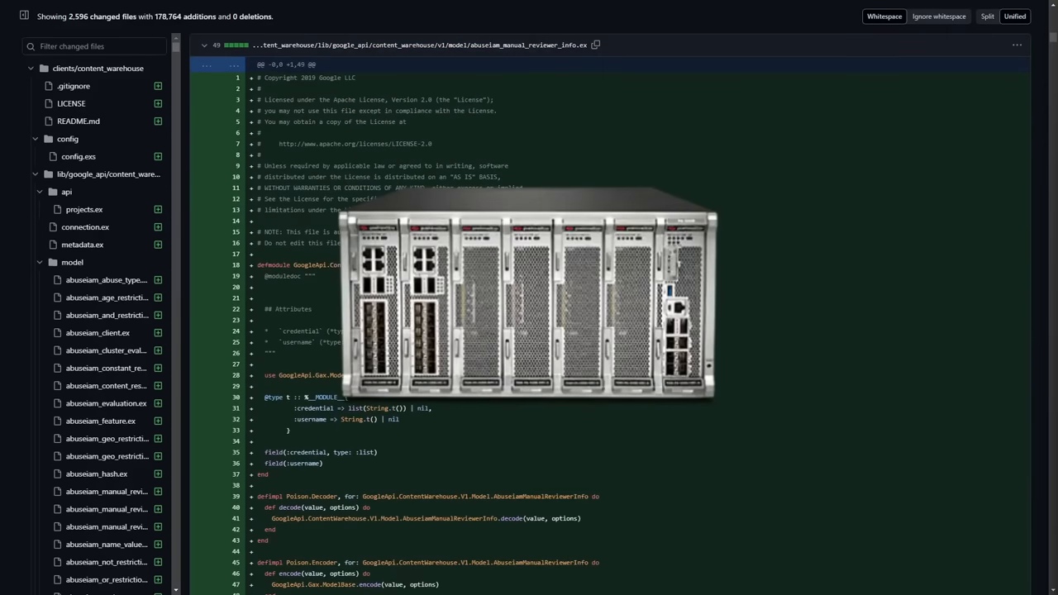
pyautogui.scroll(-3)
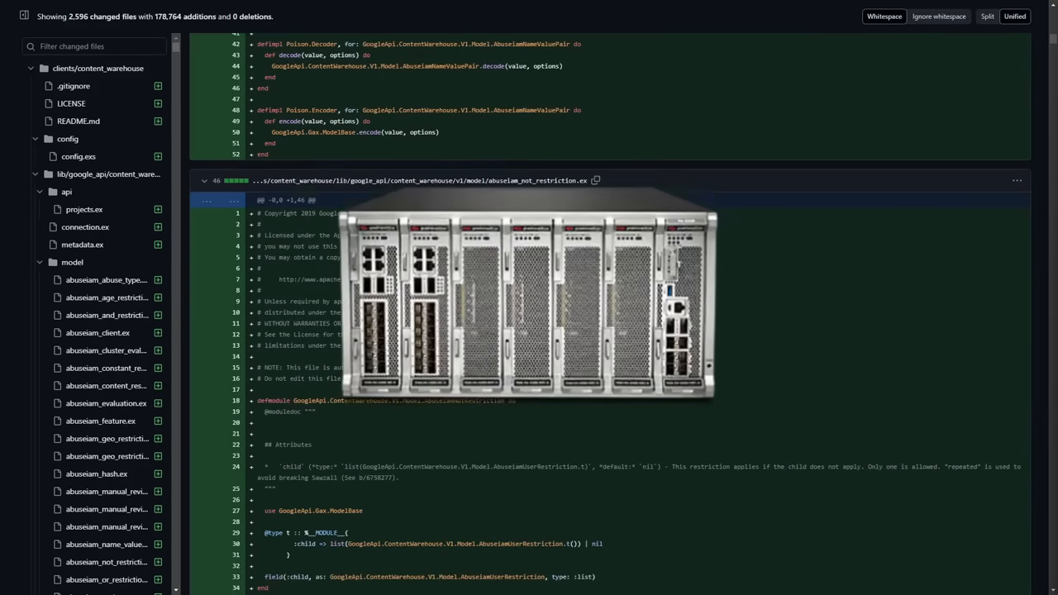
pyautogui.scroll(-3)
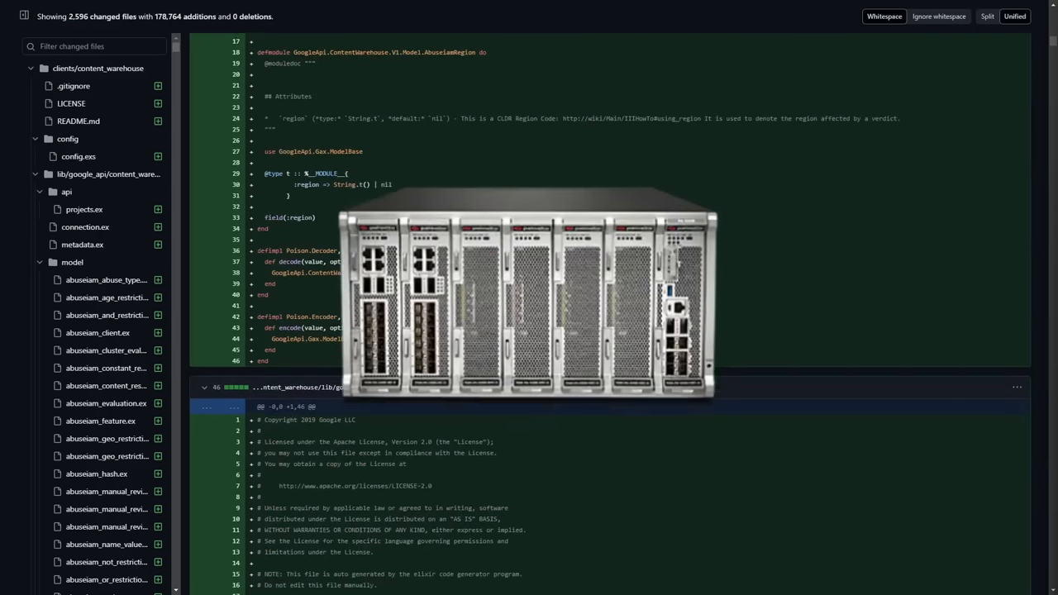
pyautogui.scroll(-3)
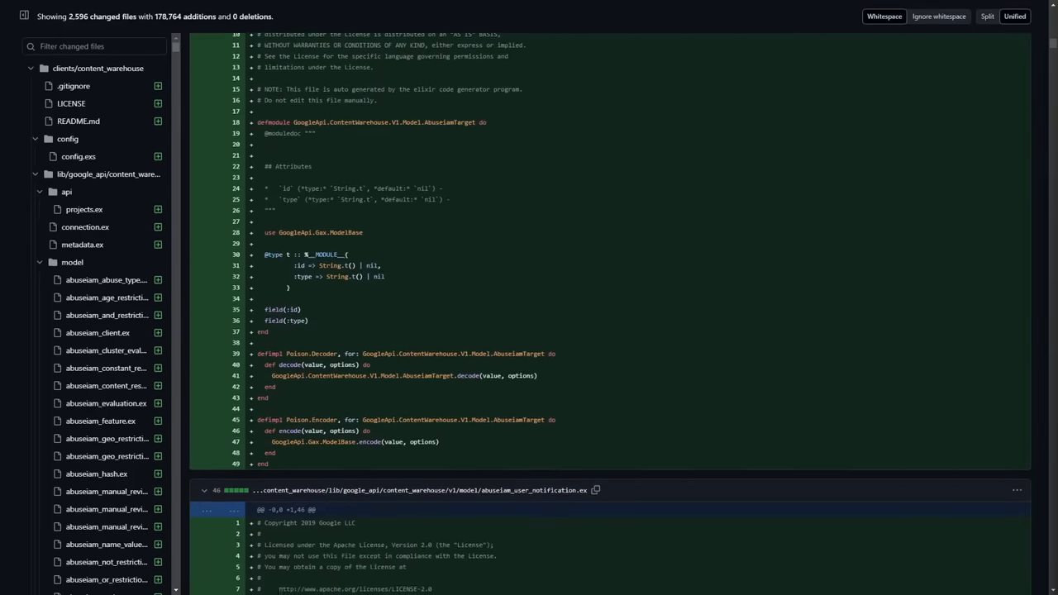
pyautogui.scroll(-3)
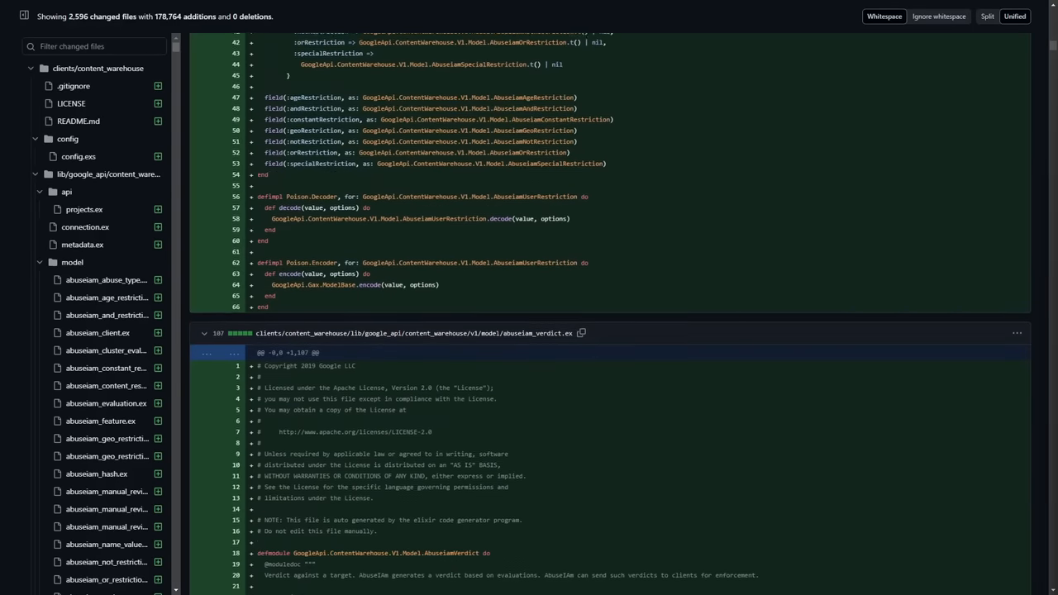
pyautogui.scroll(-3)
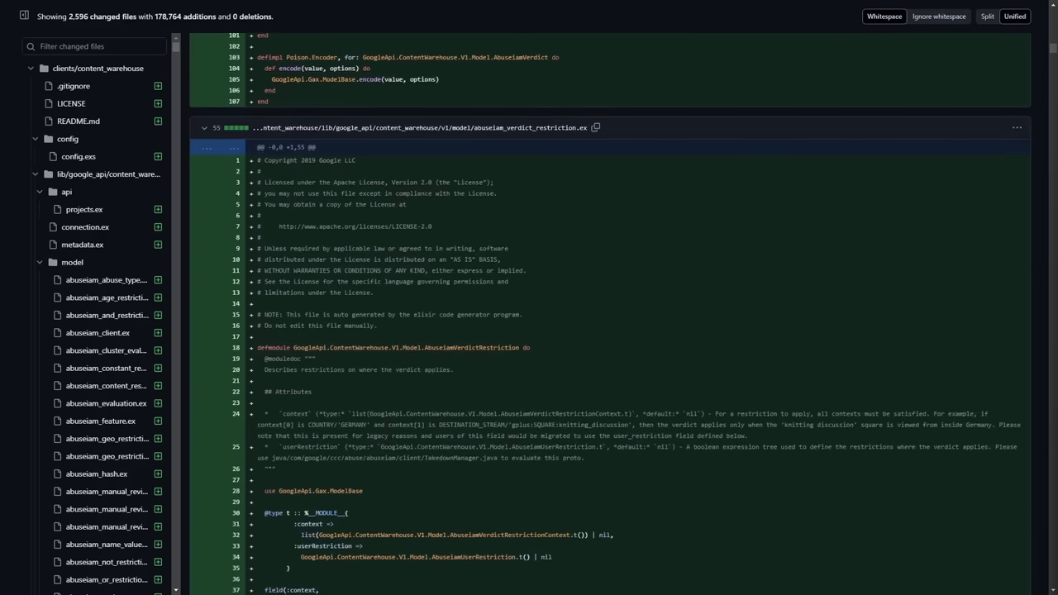
pyautogui.scroll(-3)
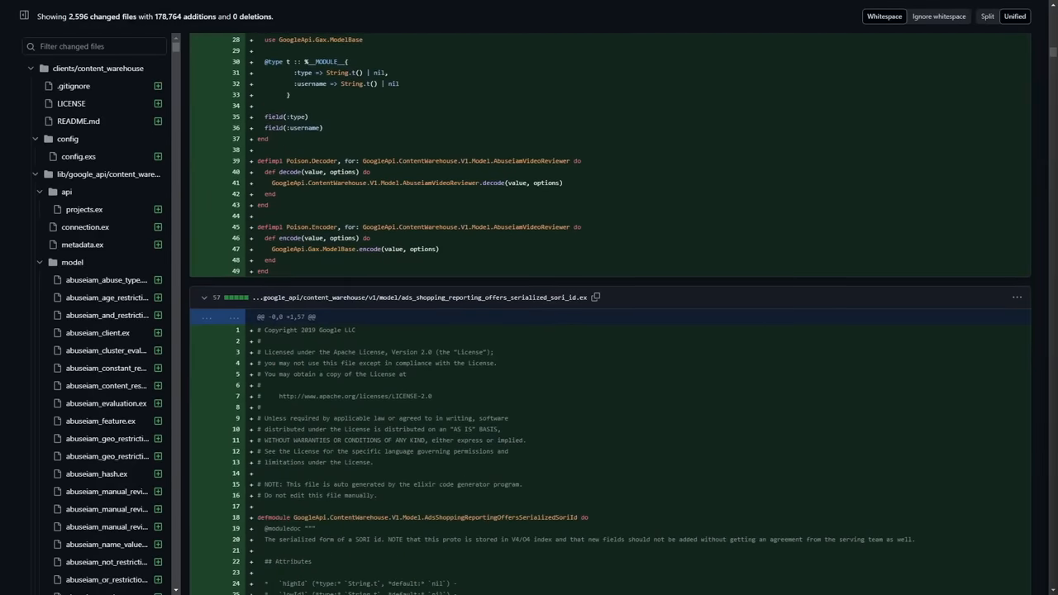
pyautogui.scroll(-3)
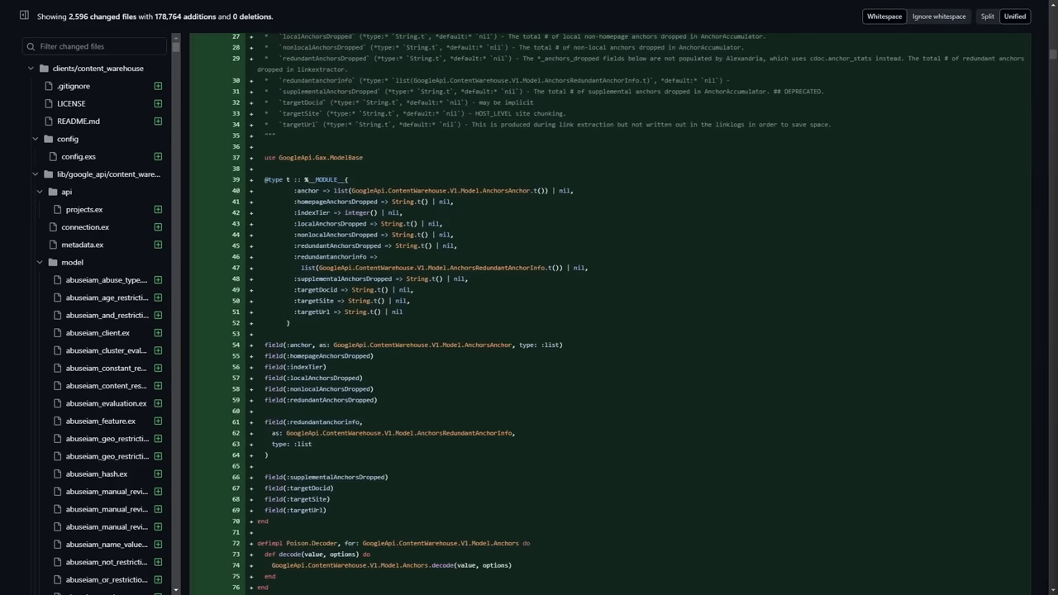
pyautogui.scroll(-3)
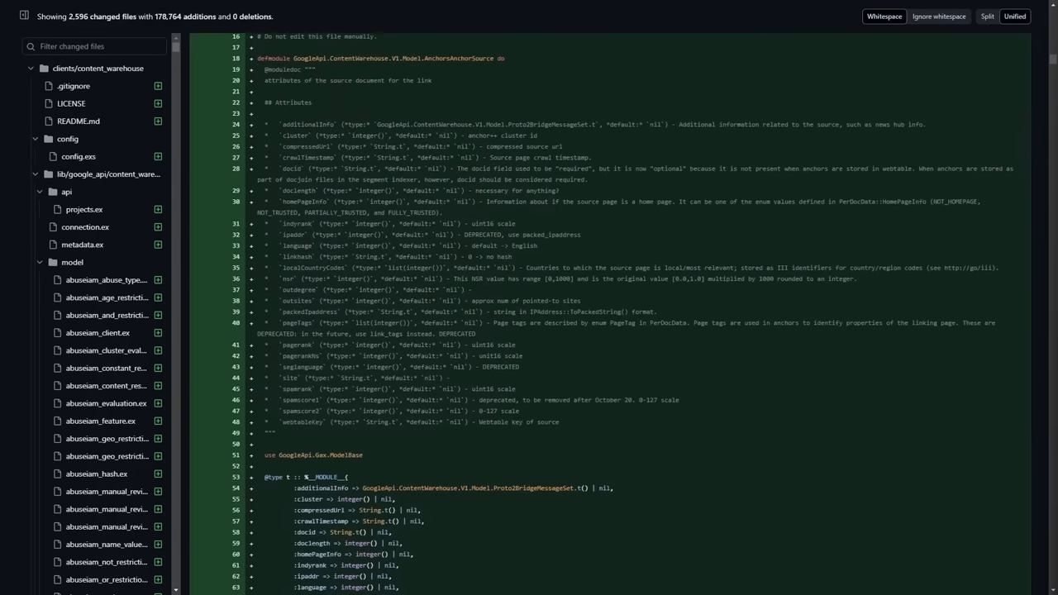
pyautogui.scroll(-3)
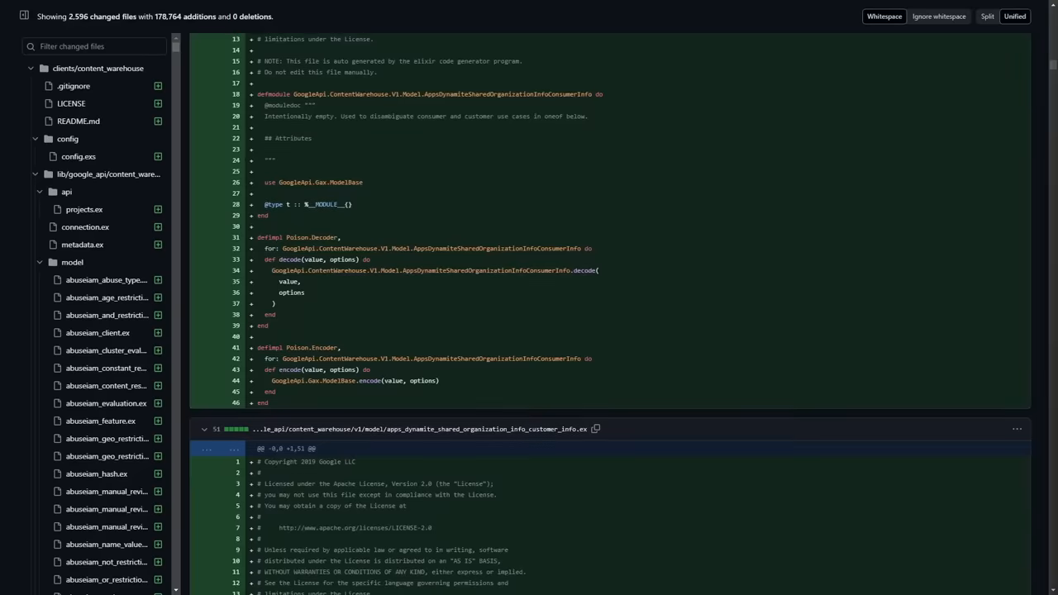
pyautogui.scroll(-3)
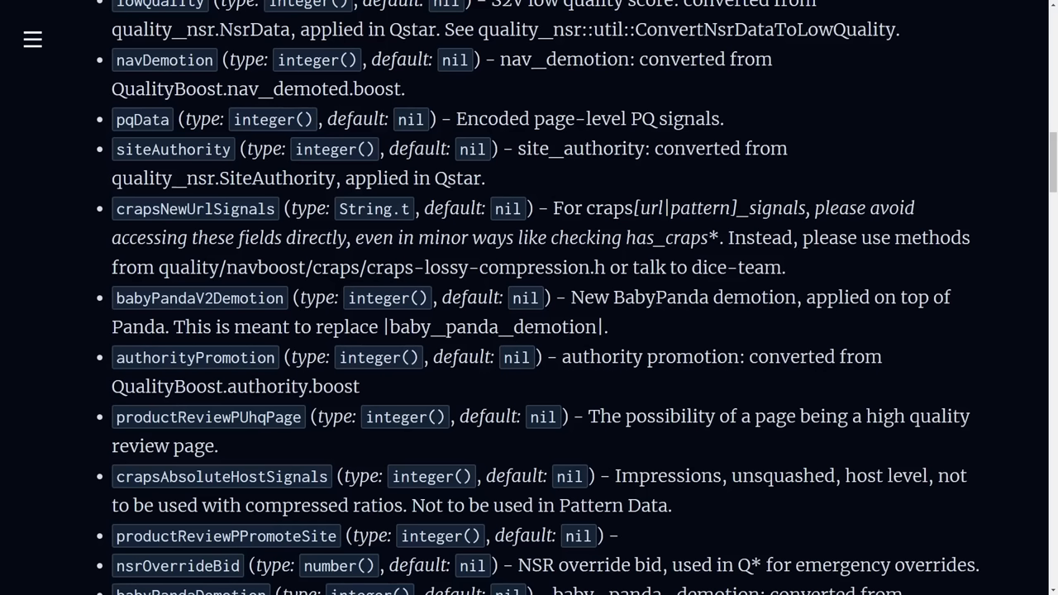
pyautogui.scroll(3)
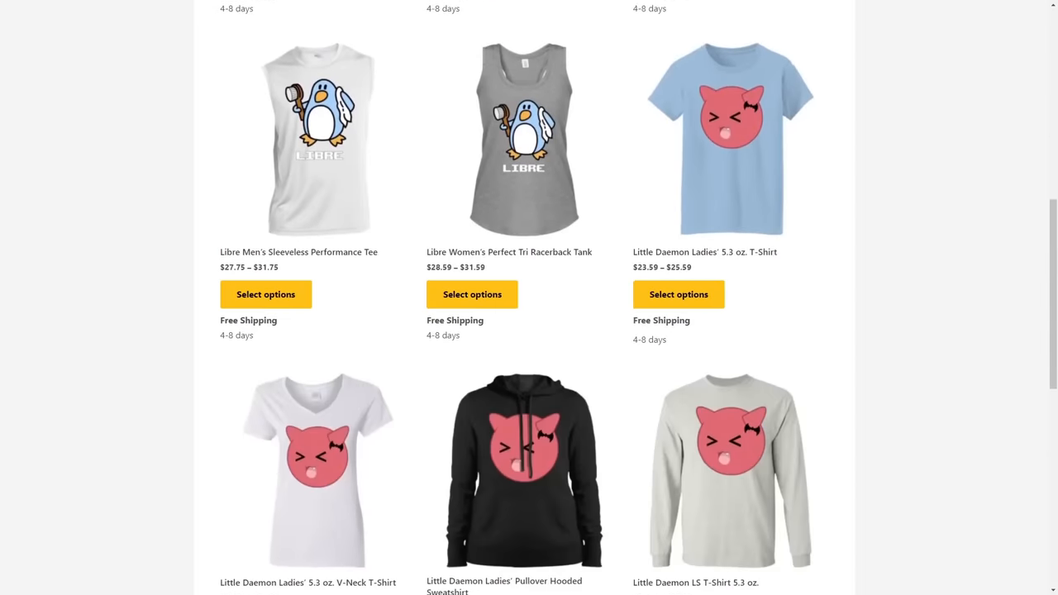
pyautogui.scroll(-3)
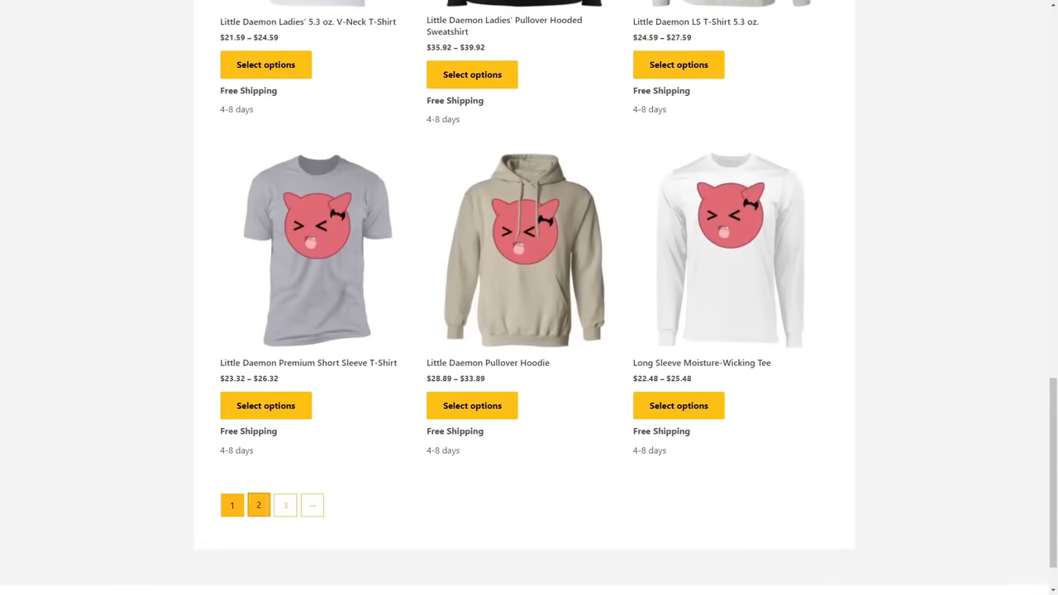